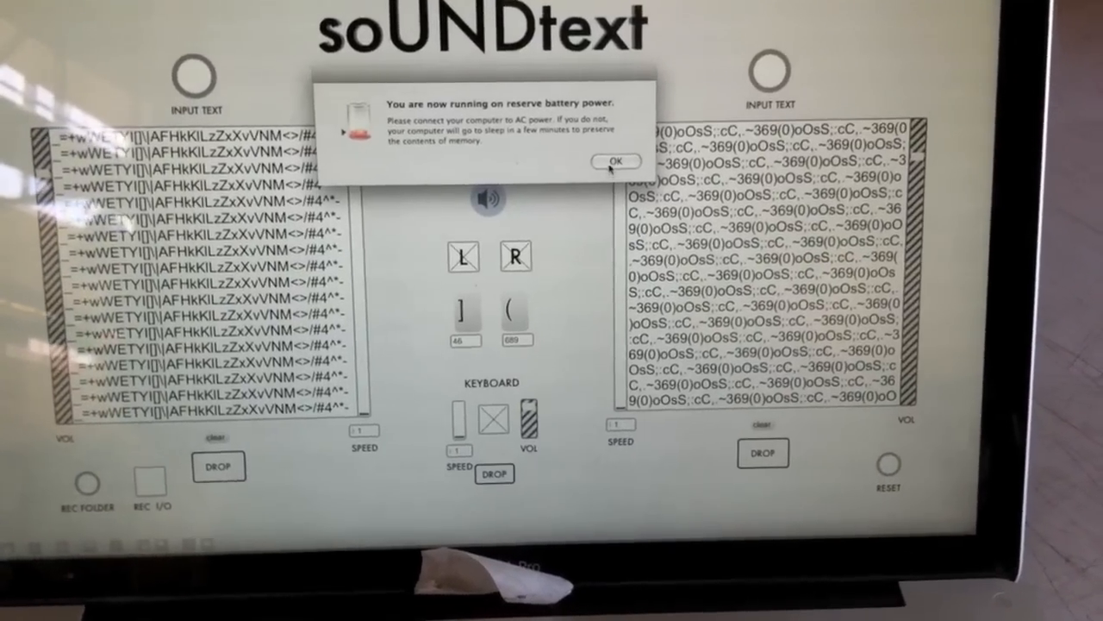
# - Dismiss the reserve battery power warning so both text panels remain unobstructed
pyautogui.click(614, 161)
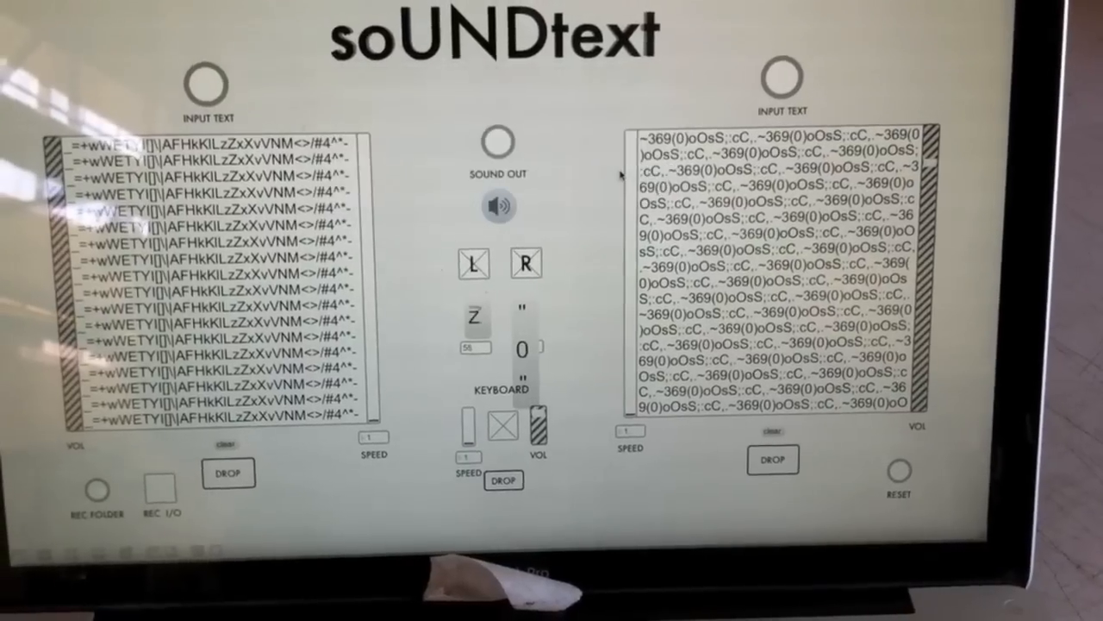